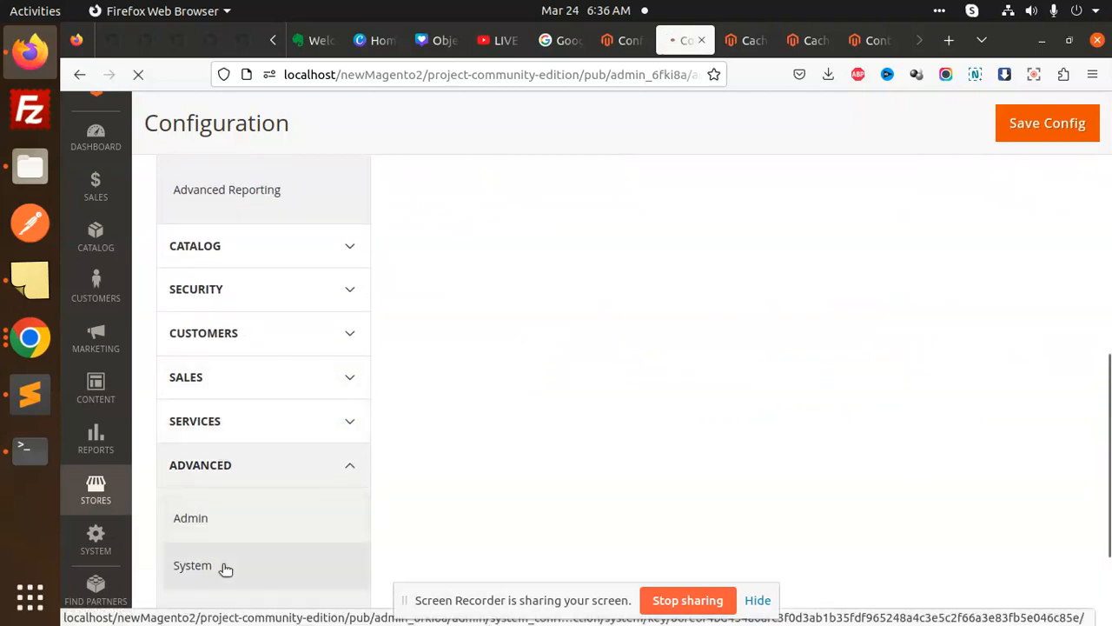
- Check Mail Sending Settings: SMTP via smtp.gmail.com, port 465, LOGIN authentication, SSL security
left_click(192, 565)
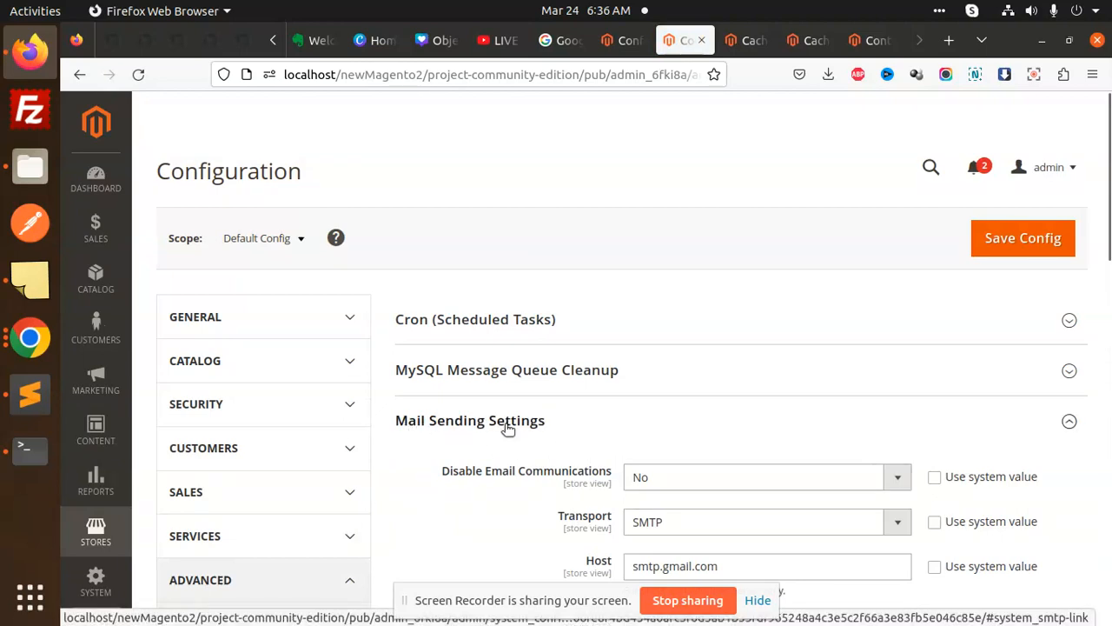
scroll("down", 3)
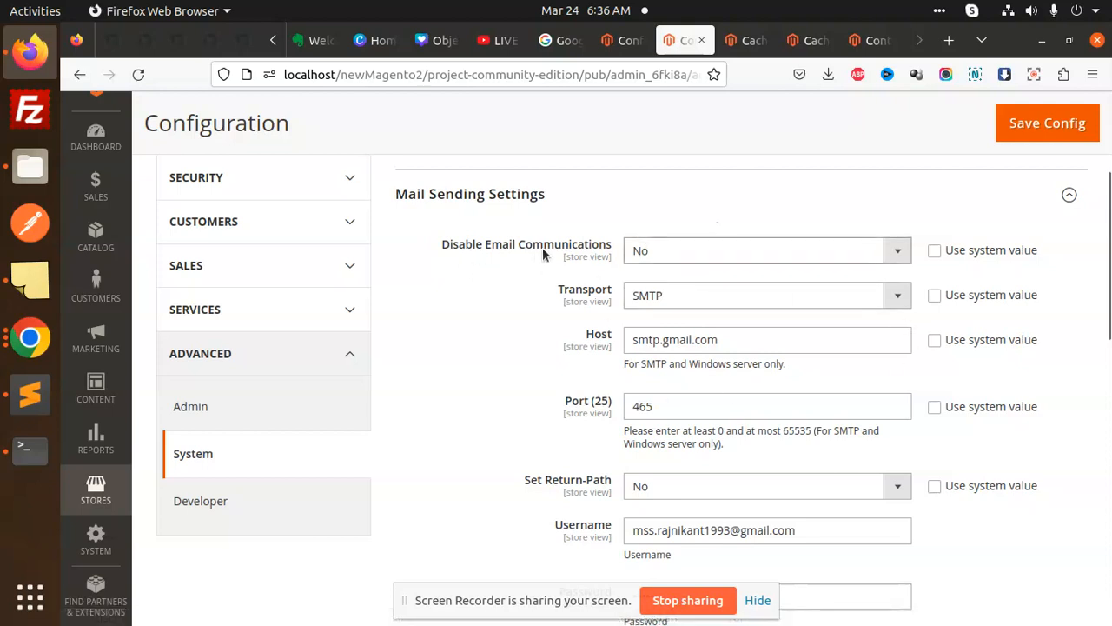
mouse_move(587, 301)
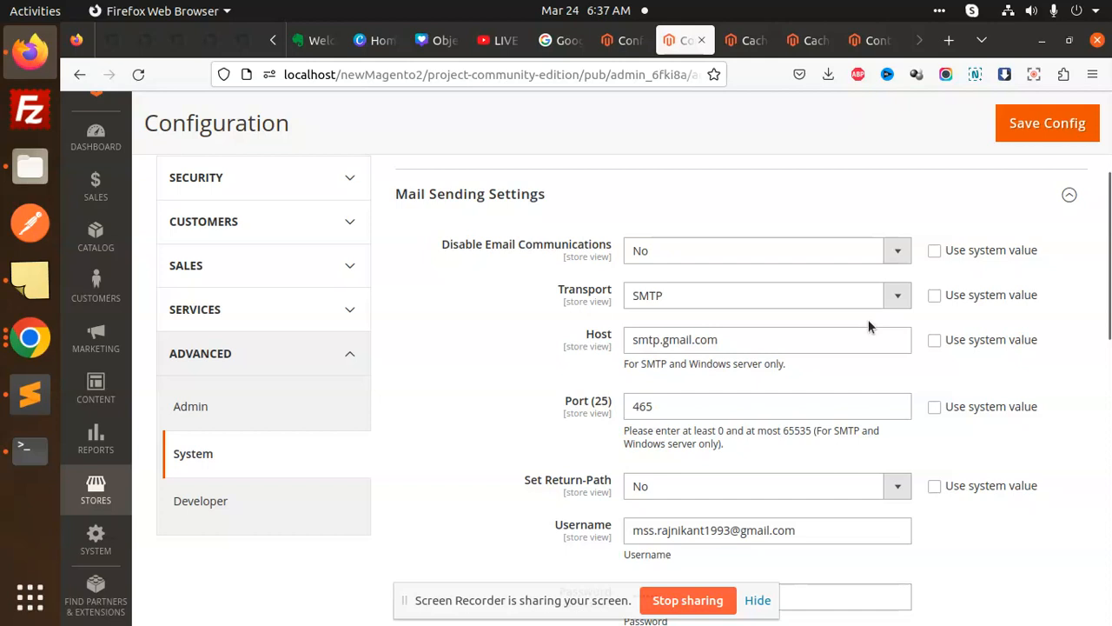
mouse_move(670, 485)
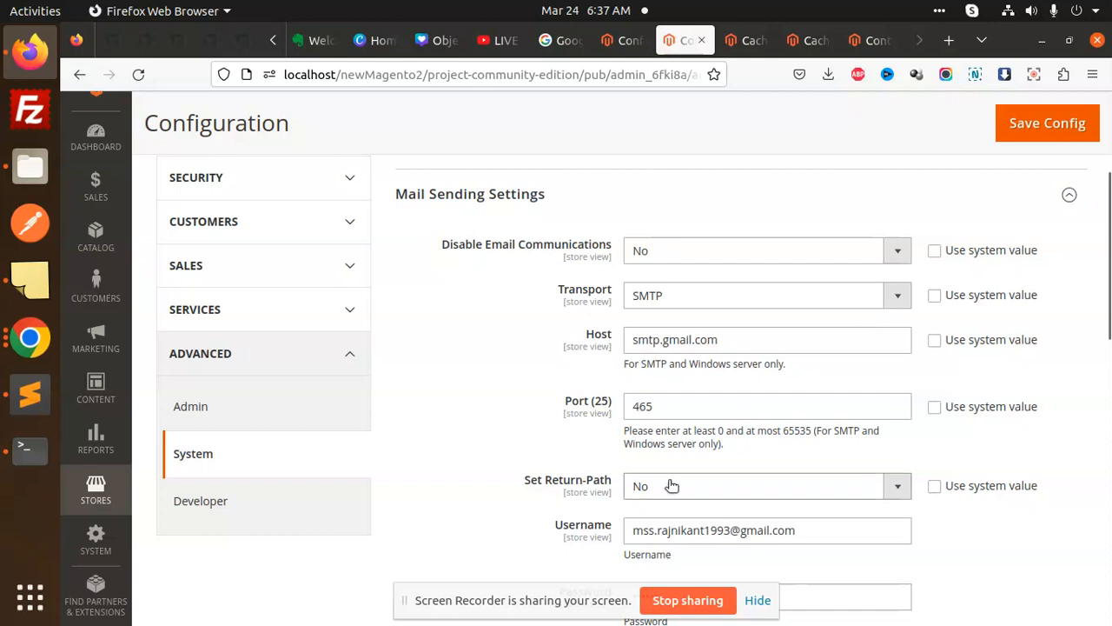
scroll("down", 3)
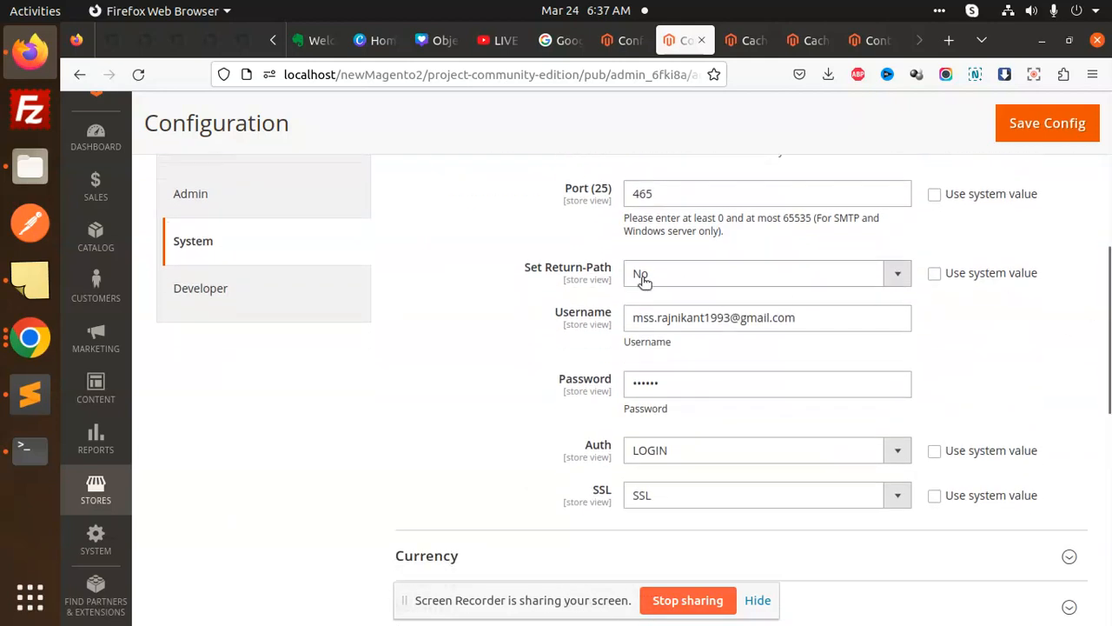
mouse_move(608, 452)
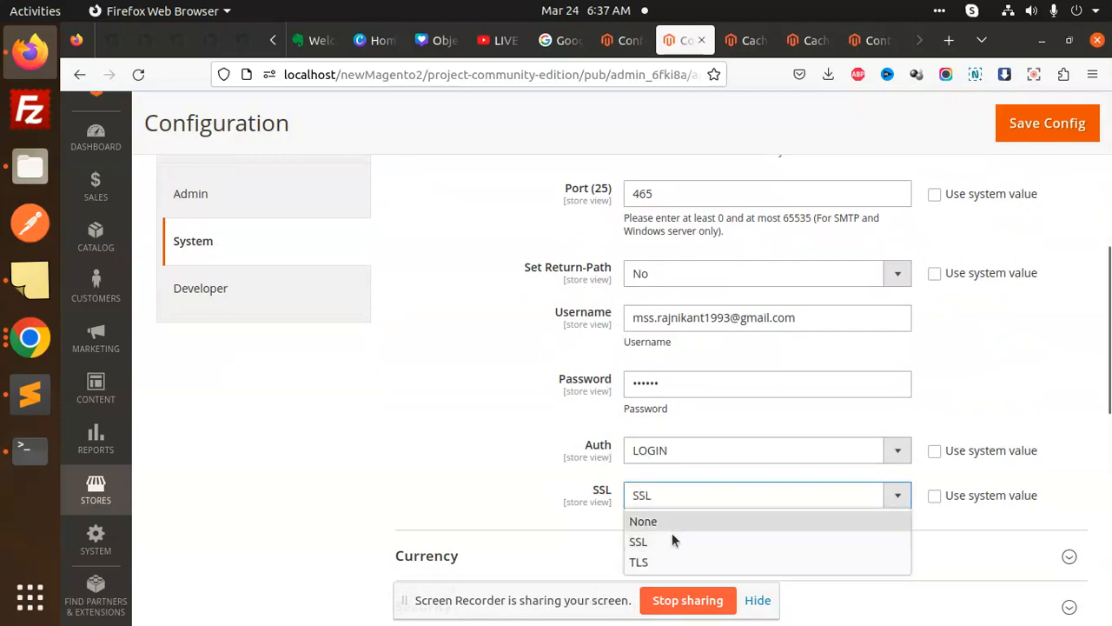
left_click(637, 542)
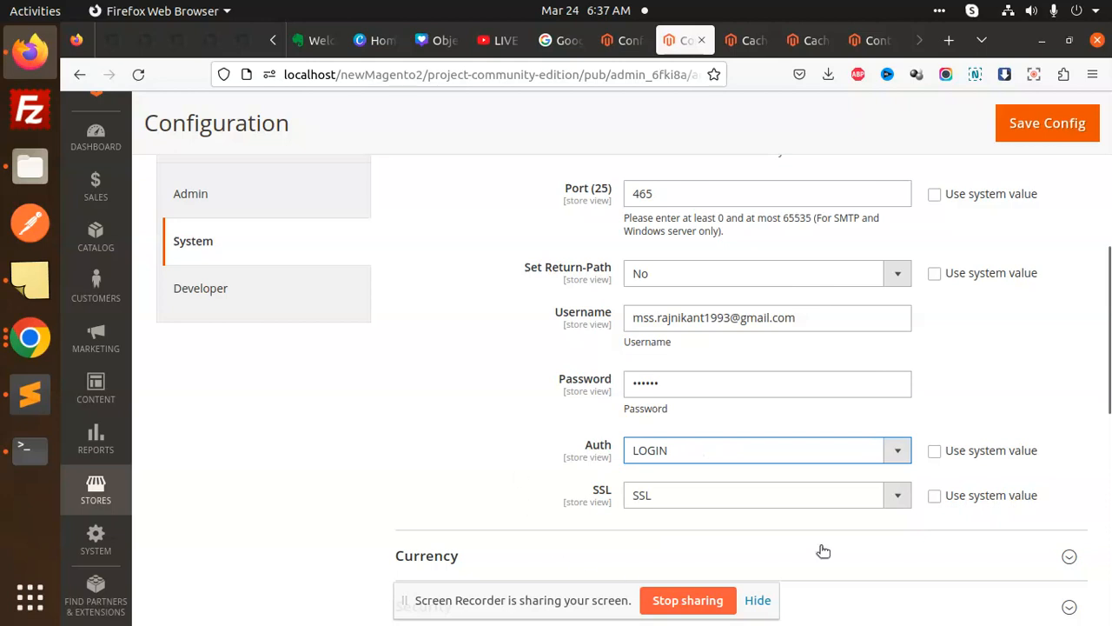
mouse_move(842, 465)
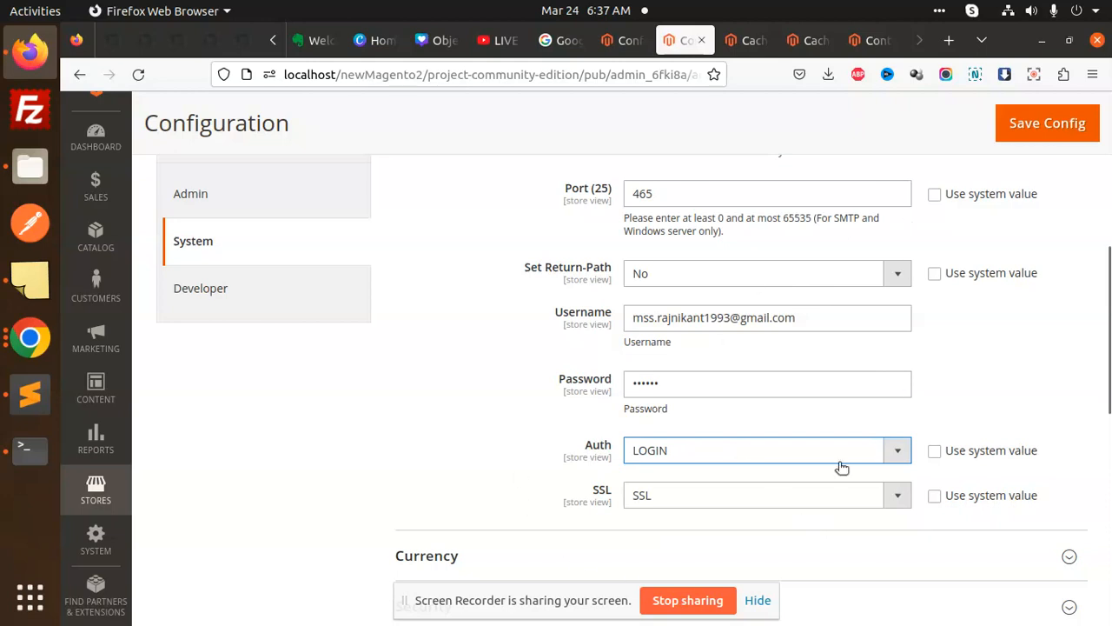
mouse_move(785, 383)
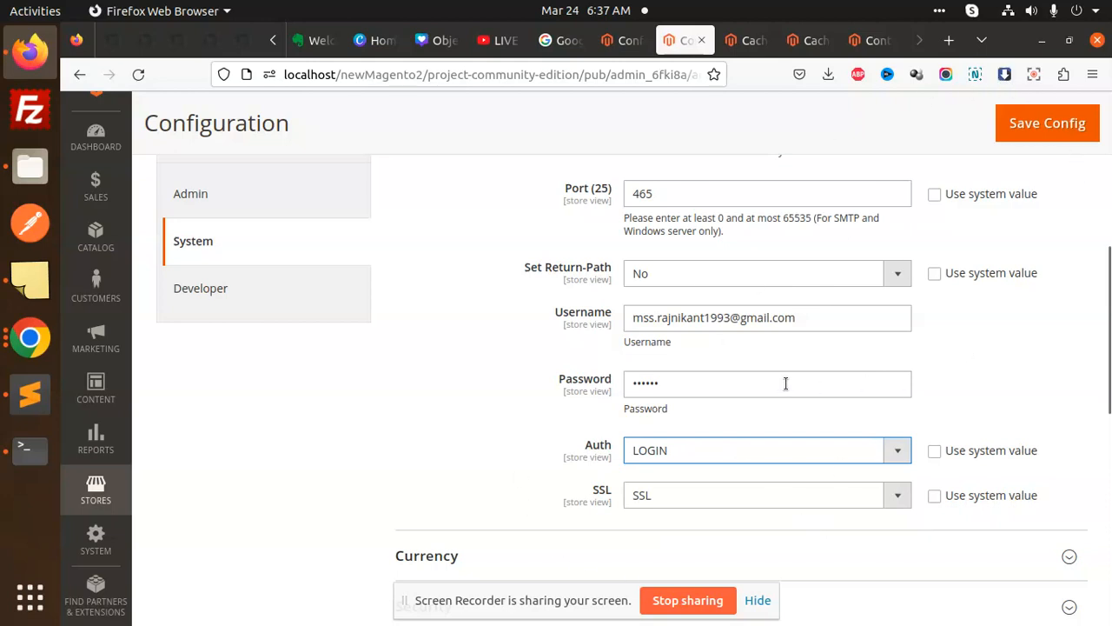
mouse_move(790, 376)
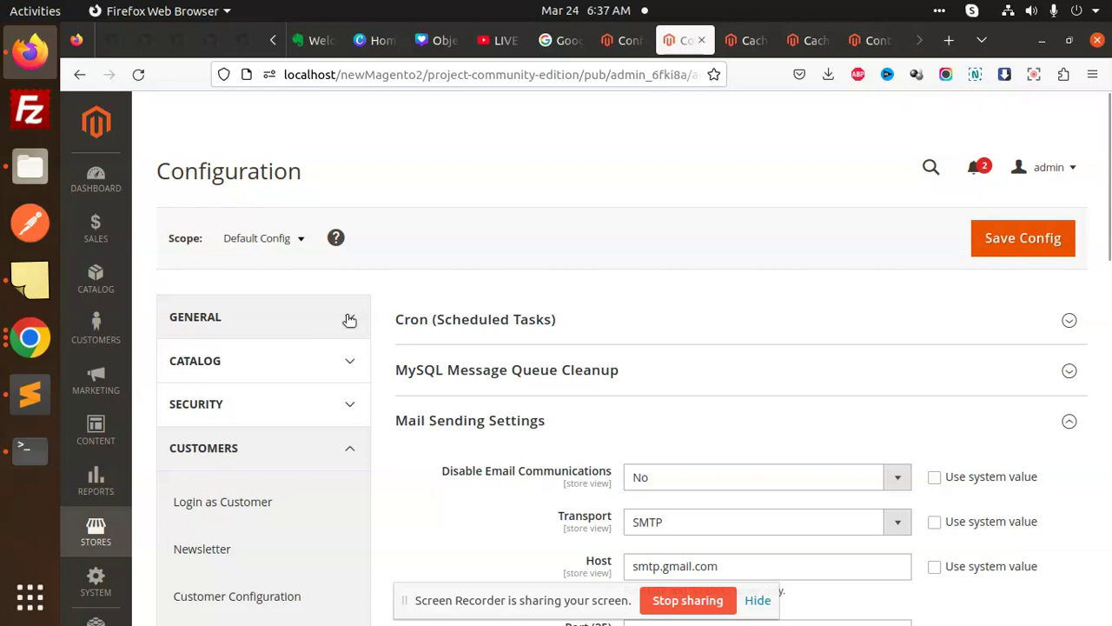
left_click(194, 317)
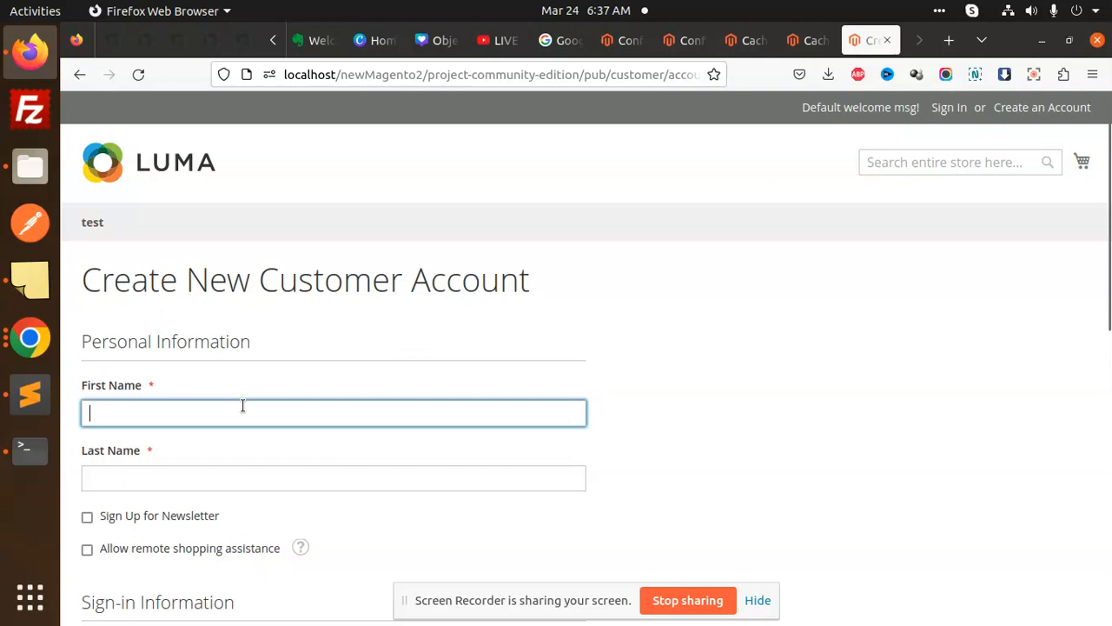
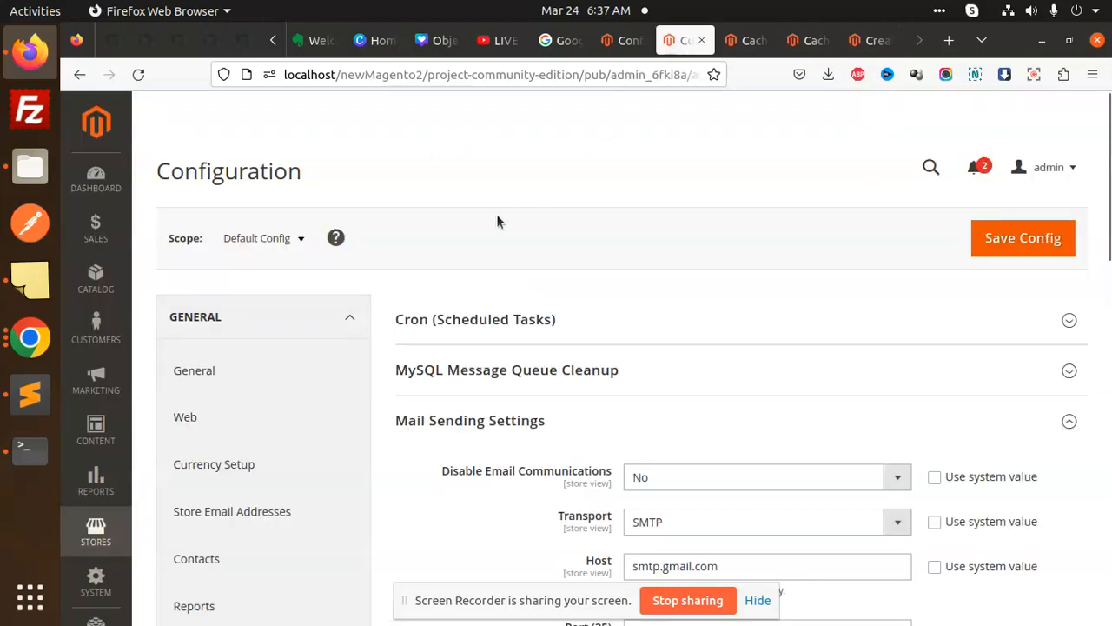
- Open Customer Configuration and expand the Create New Account Options group
scroll("down", 3)
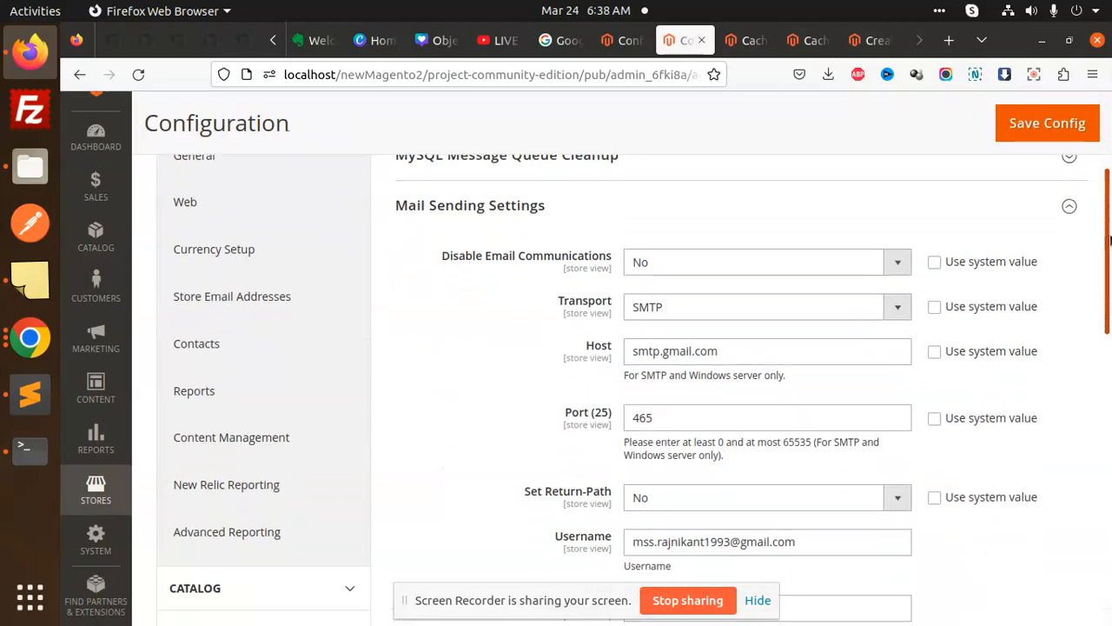
scroll("down", 3)
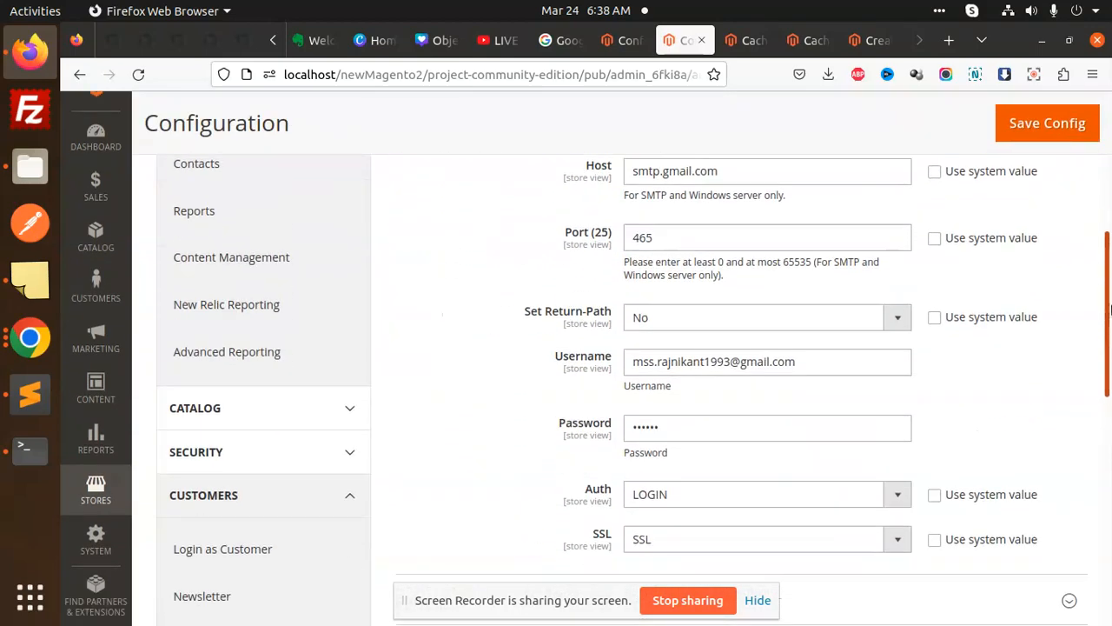
scroll("down", 3)
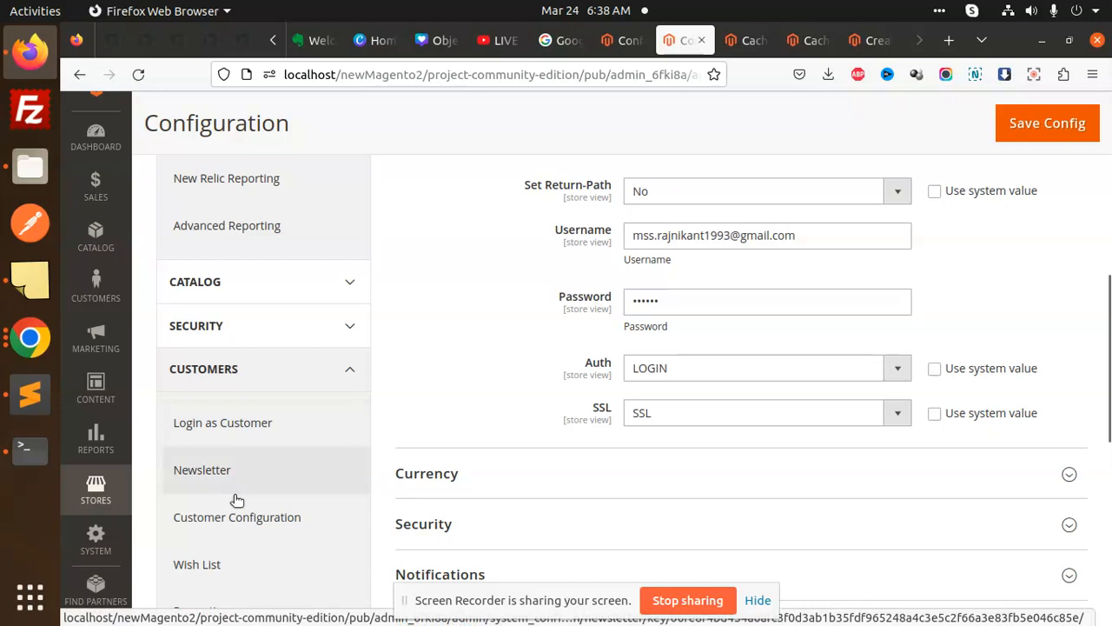
left_click(237, 517)
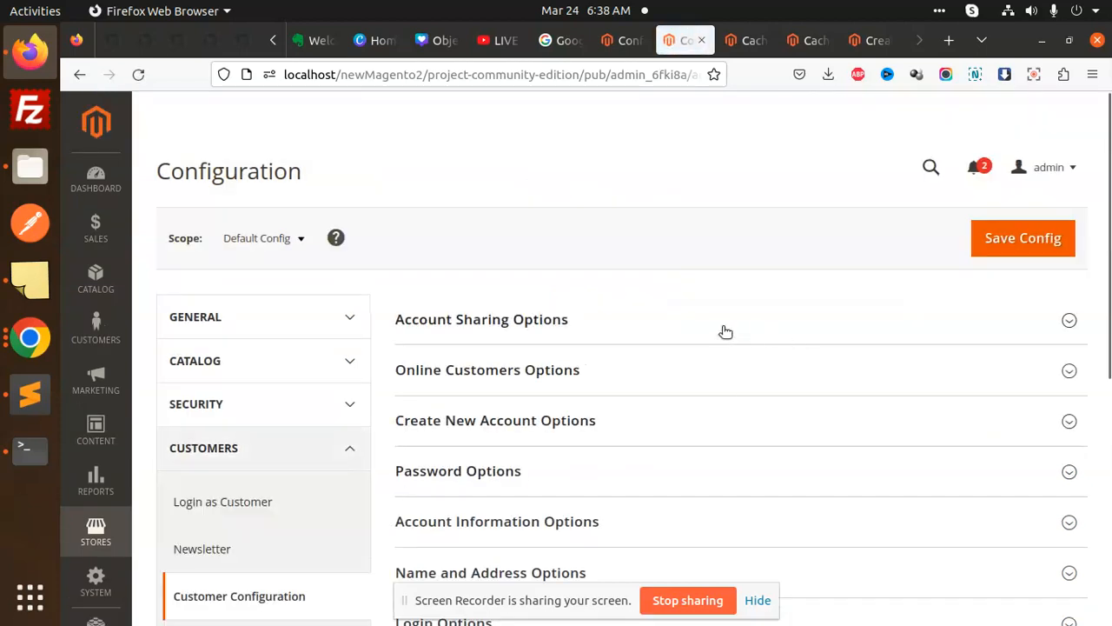
scroll("down", 3)
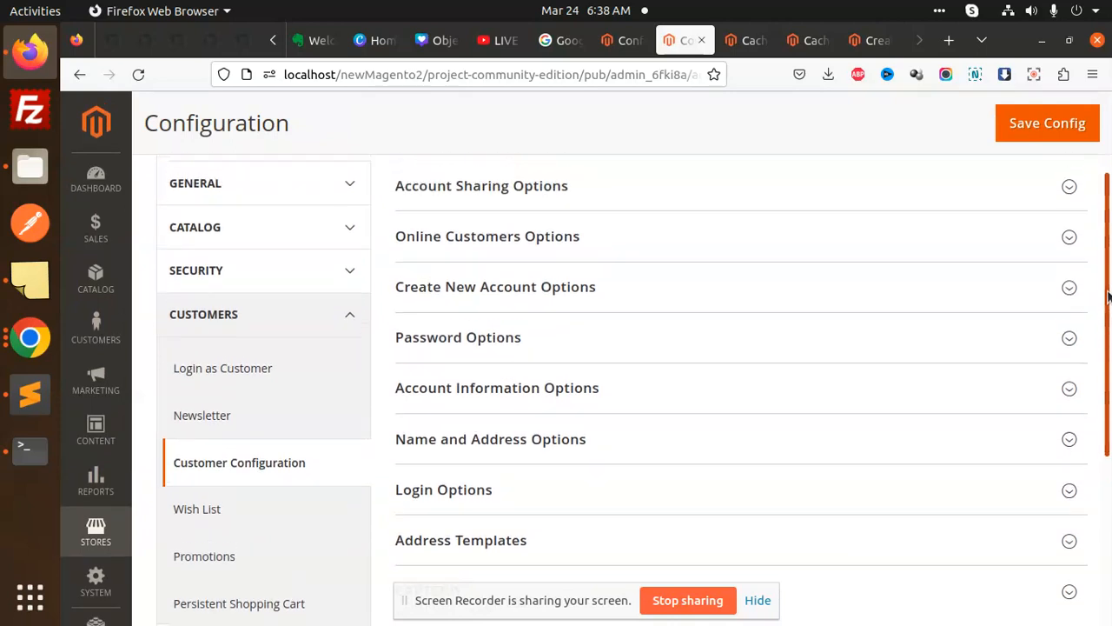
left_click(496, 285)
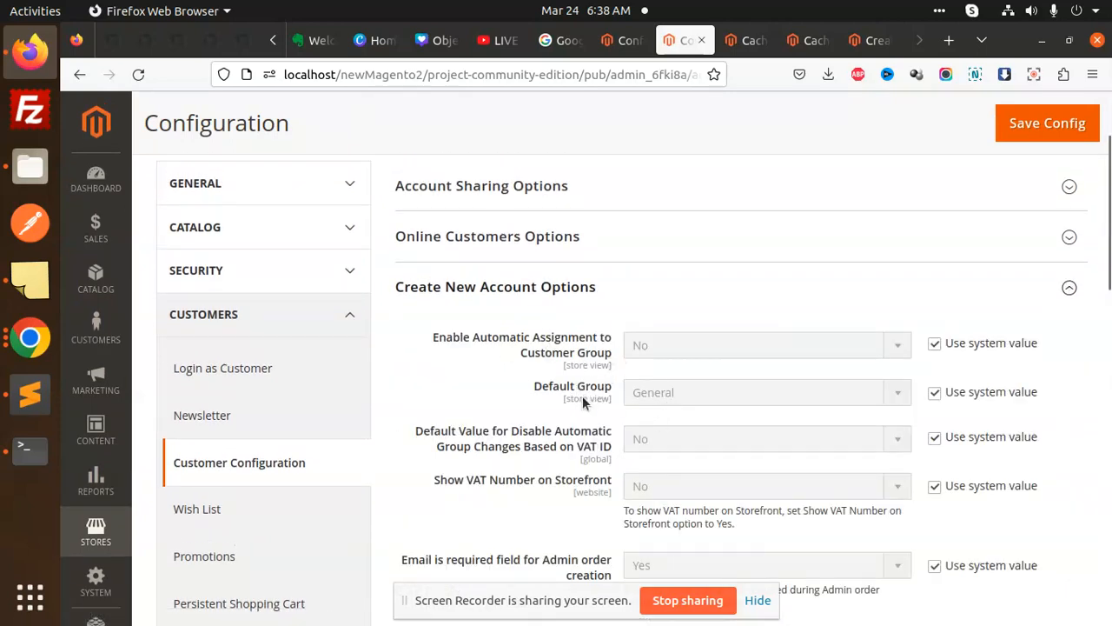
mouse_move(523, 509)
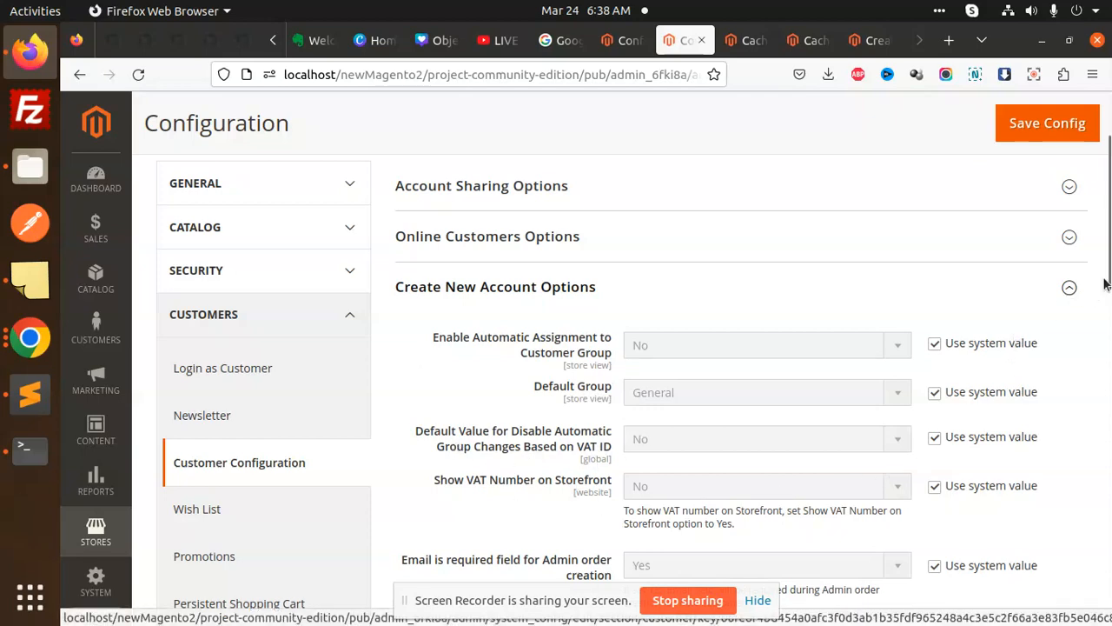
- Review the new-account options, including the default welcome email templates and confirmation set to No
scroll("down", 3)
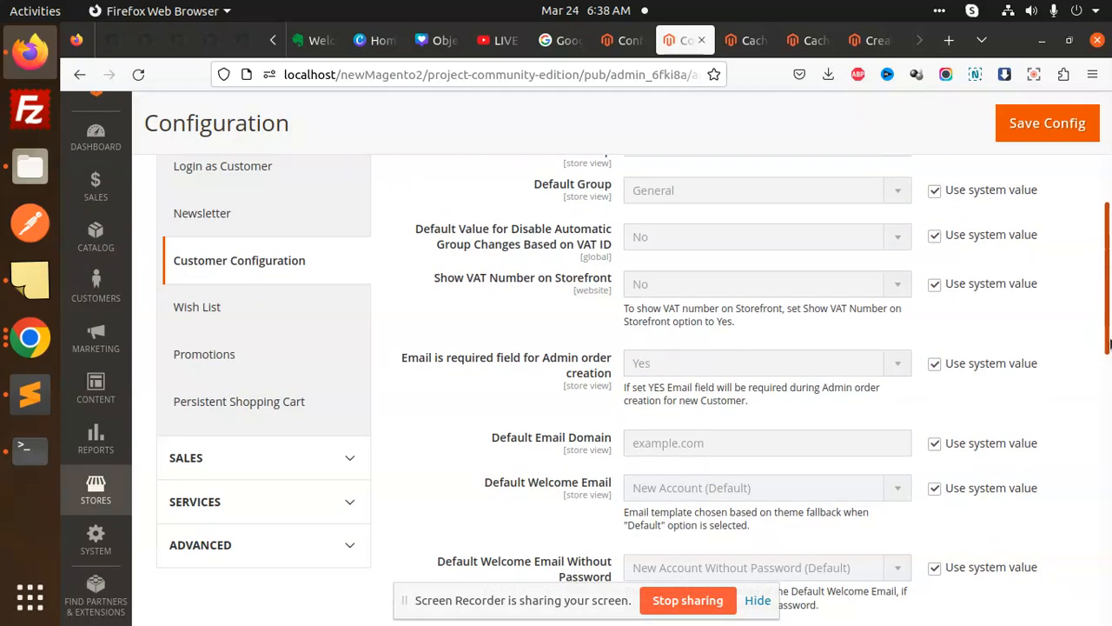
scroll("down", 3)
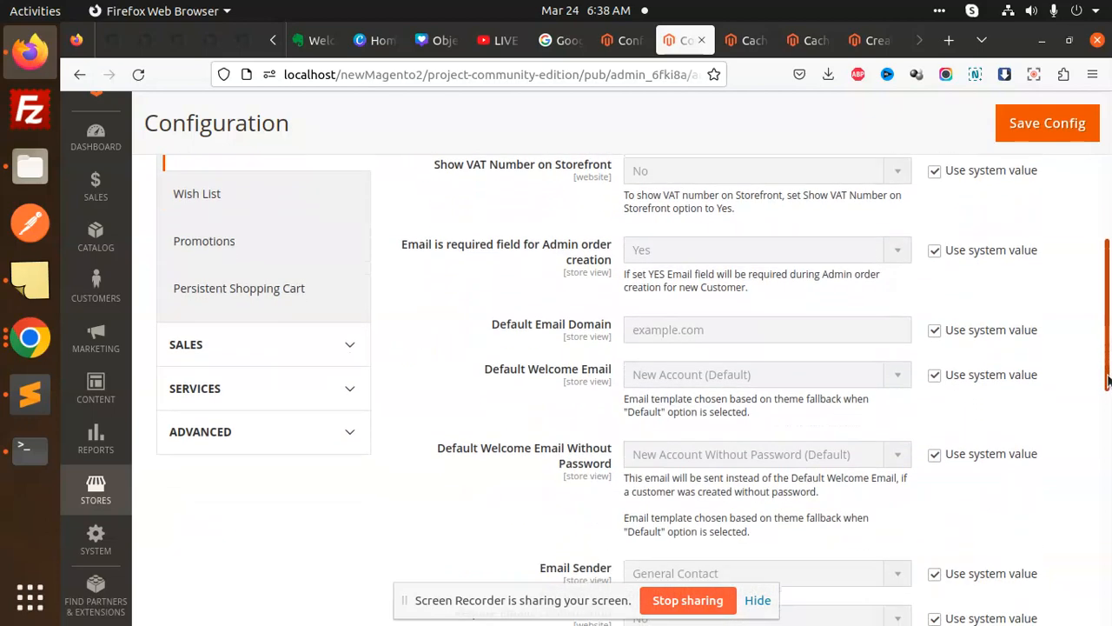
scroll("down", 3)
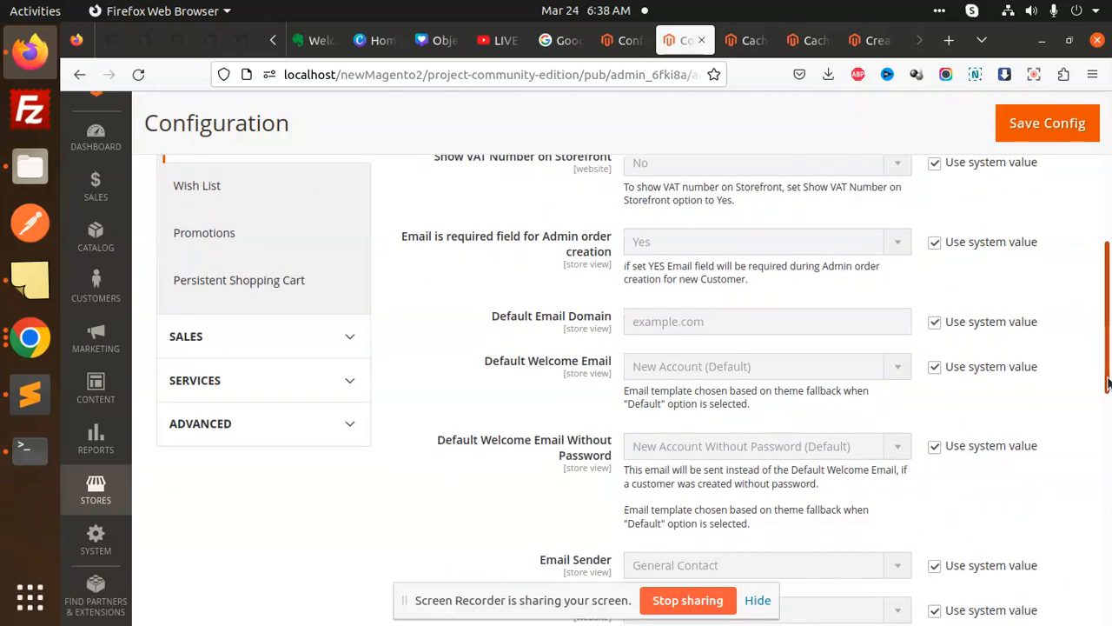
scroll("down", 3)
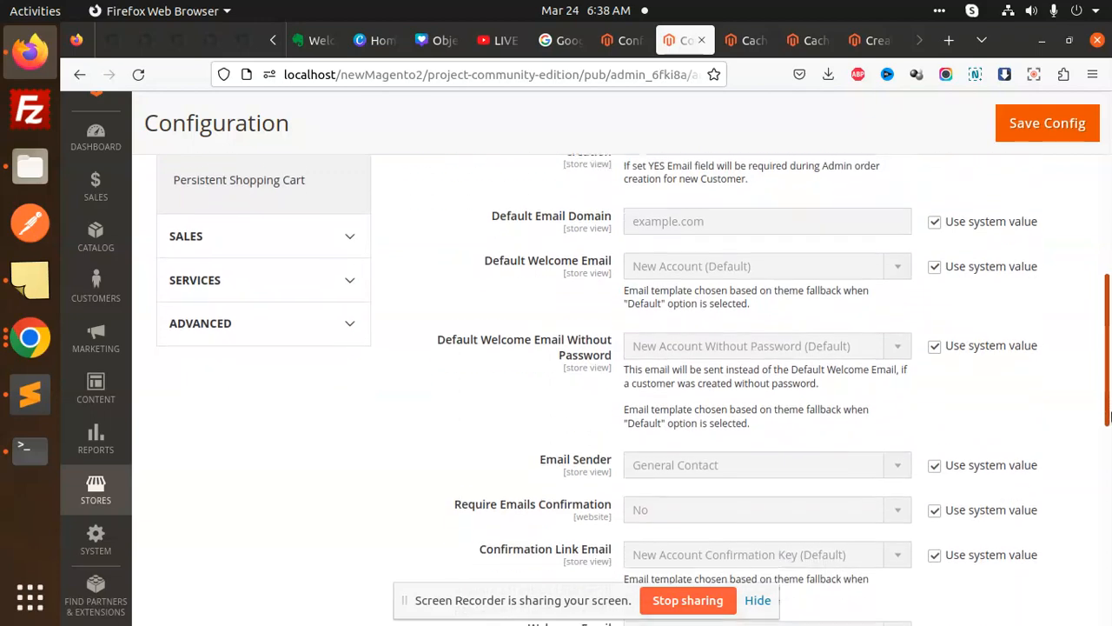
scroll("down", 3)
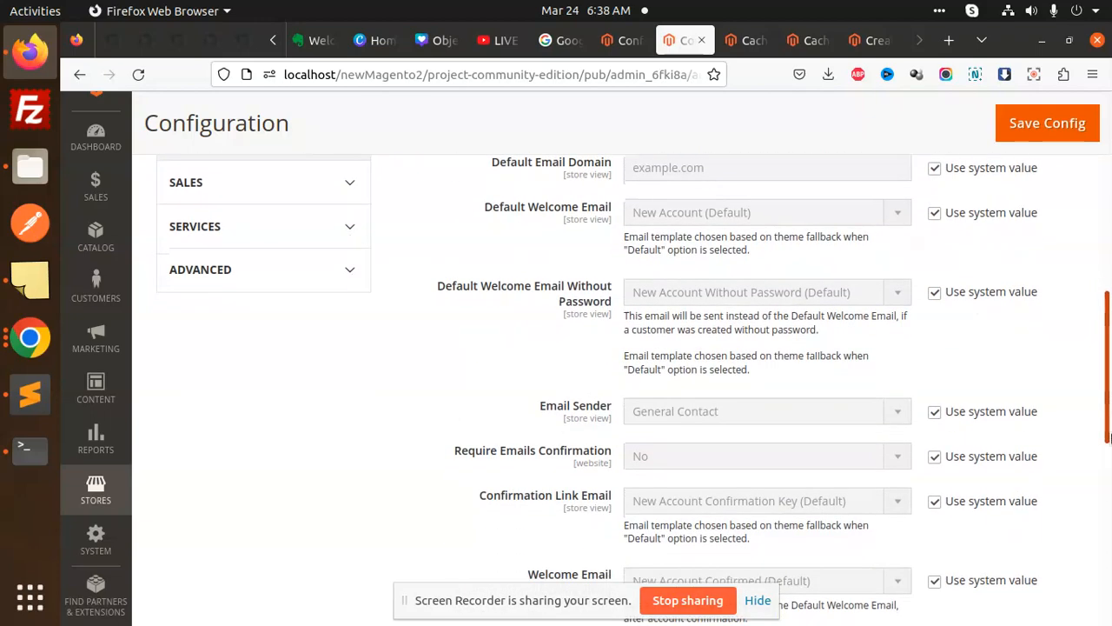
scroll("down", 3)
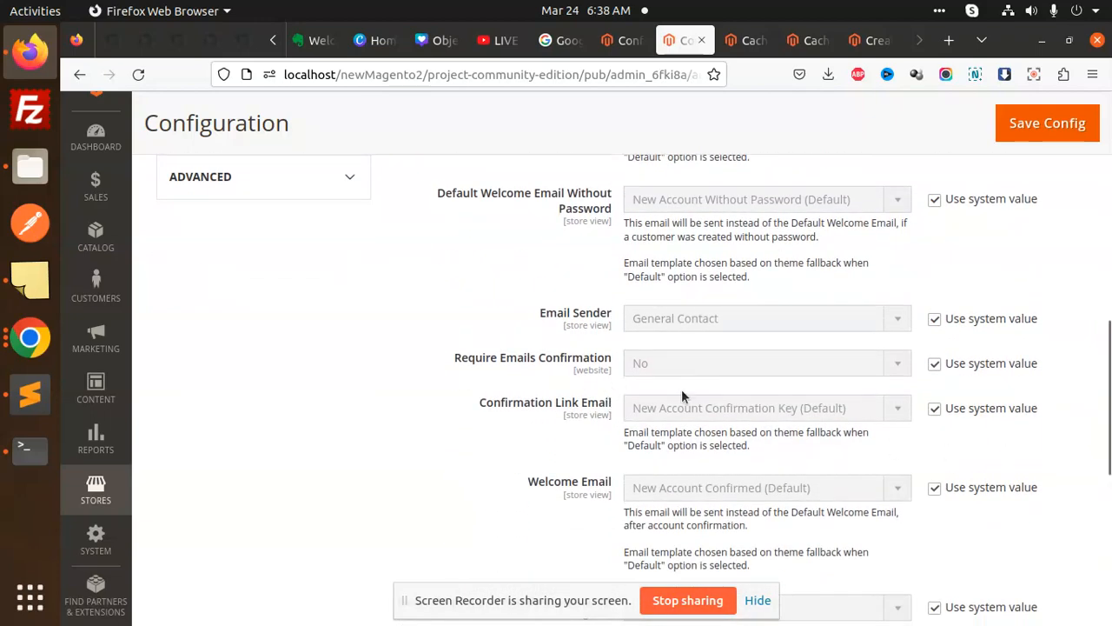
scroll("down", 3)
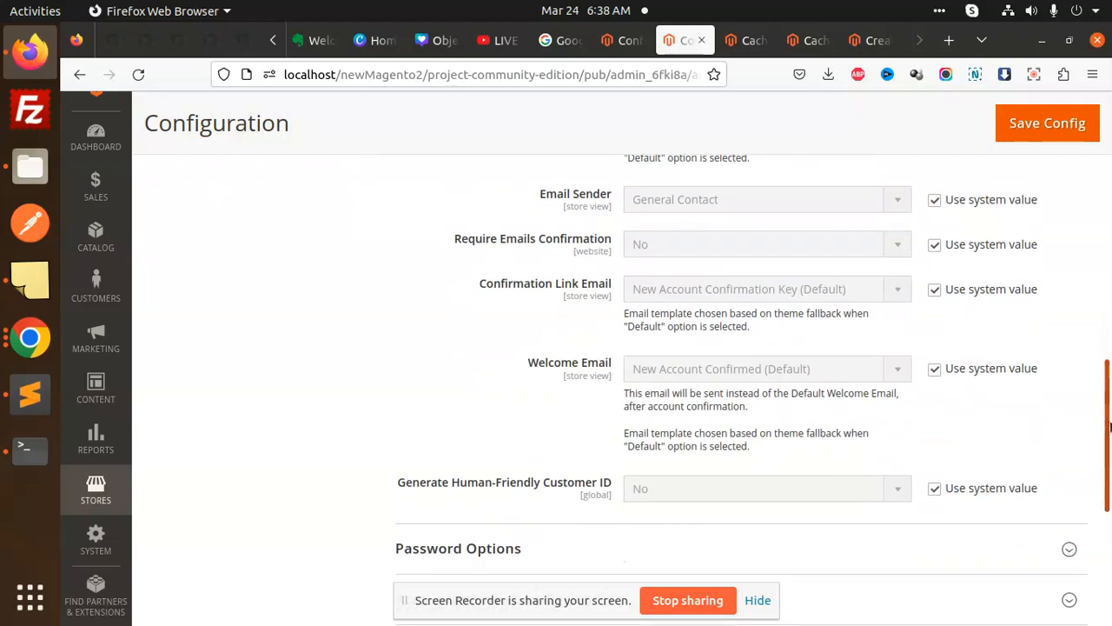
- Enter a Mailinator email address on the storefront Create New Customer Account form
left_click(869, 40)
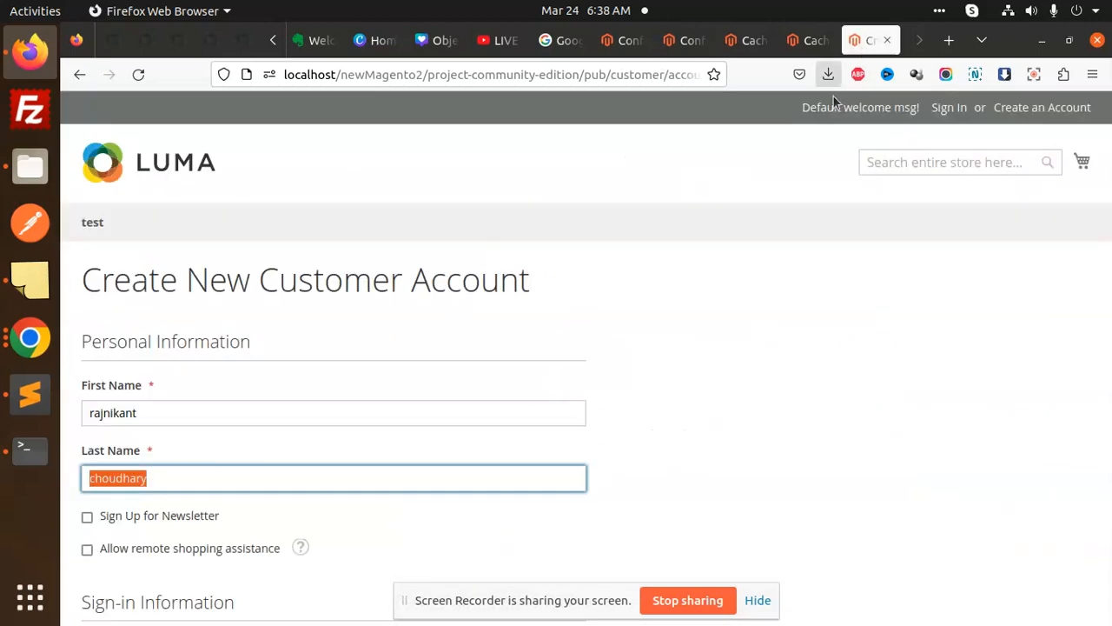
scroll("down", 3)
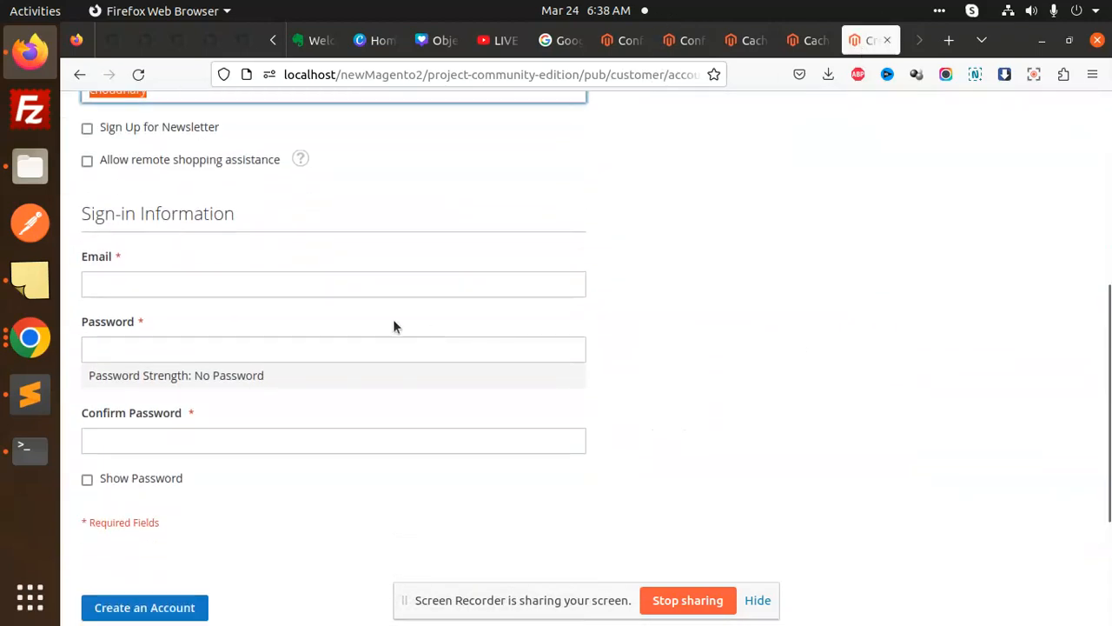
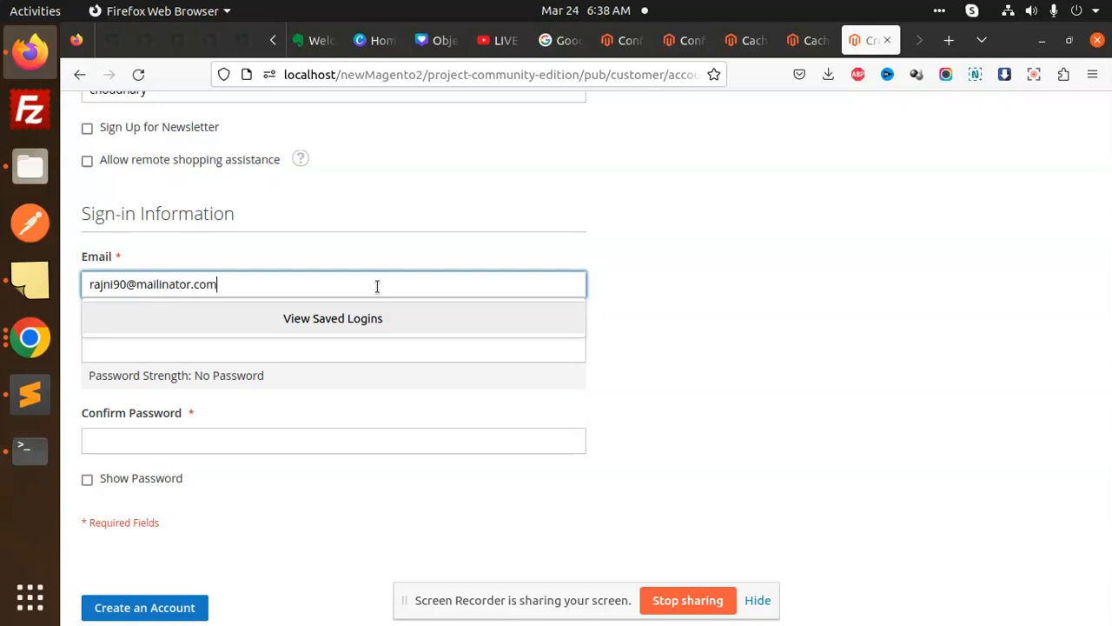
left_click(763, 295)
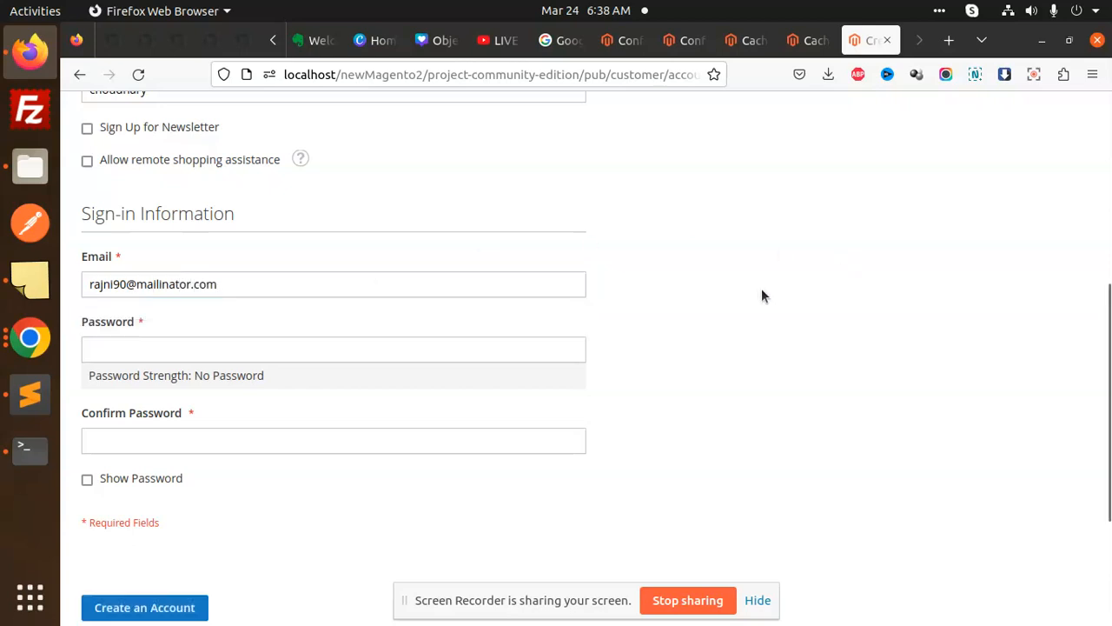
- Enter and confirm a very strong password, then create the customer account
left_click(332, 348)
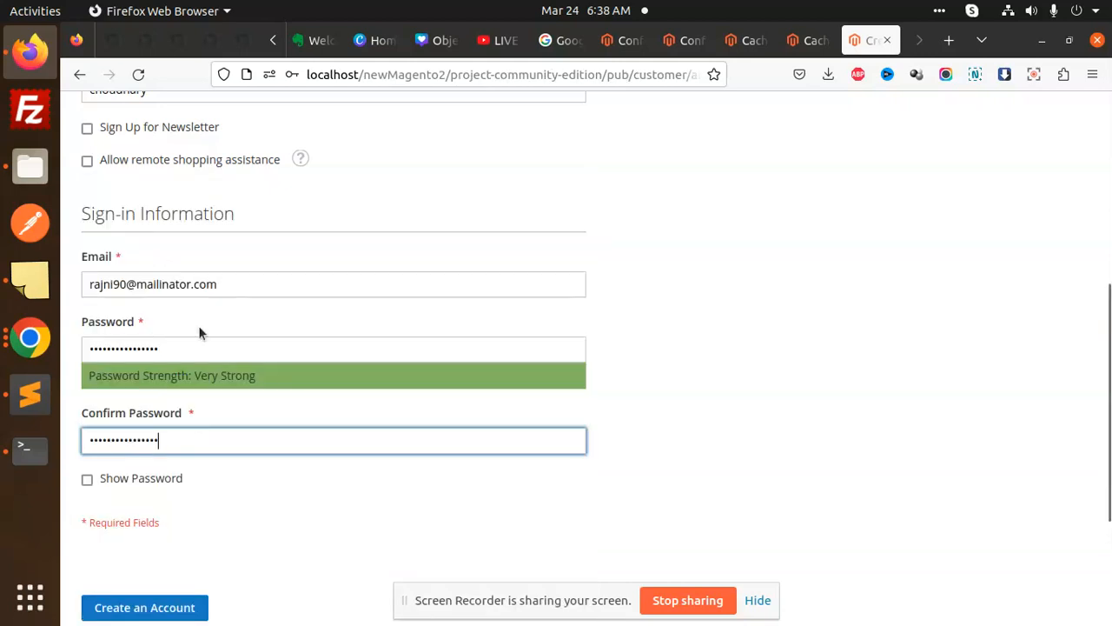
scroll("down", 3)
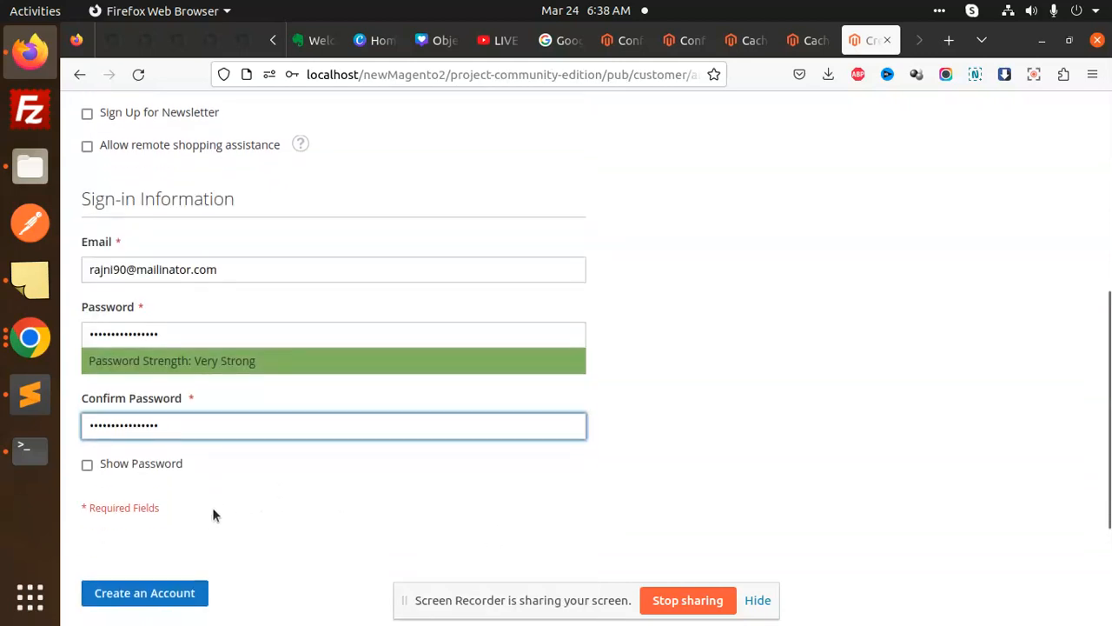
left_click(144, 592)
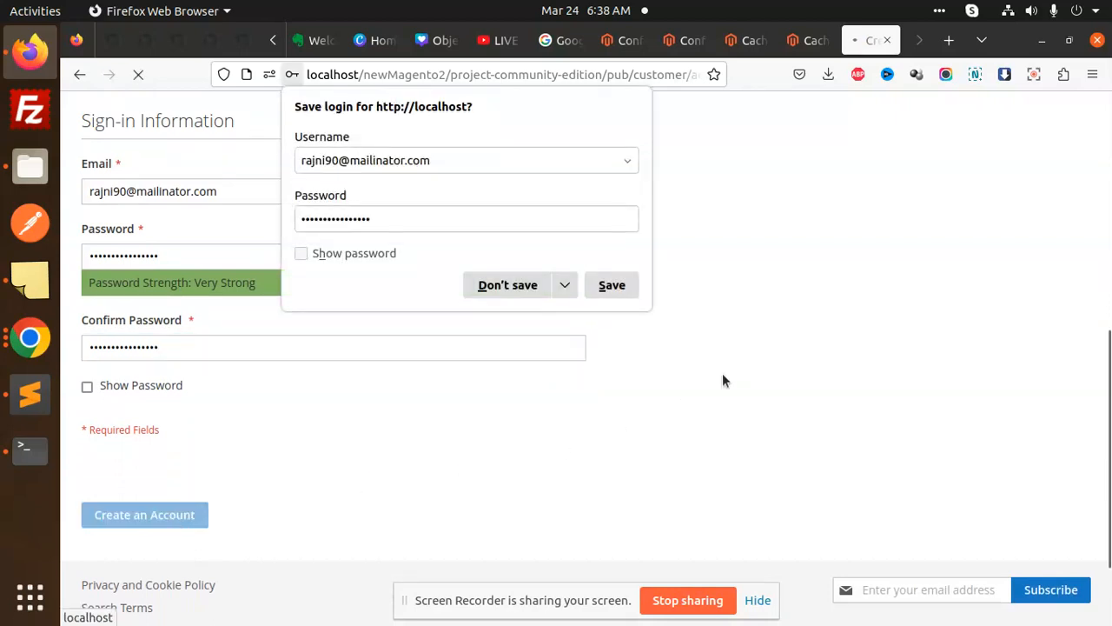
mouse_move(778, 346)
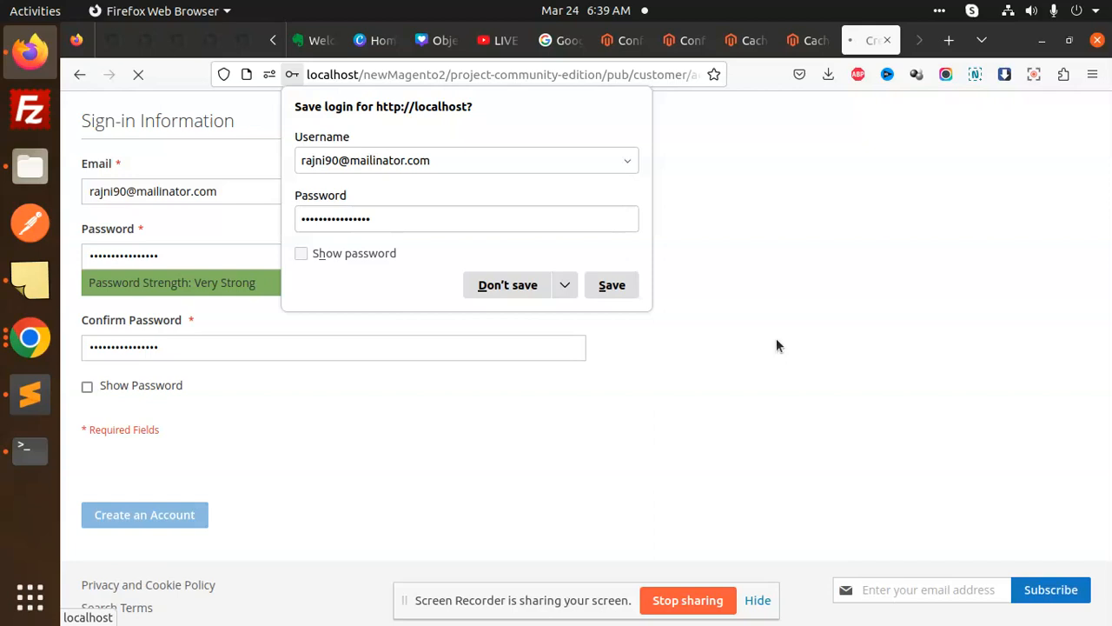
mouse_move(770, 351)
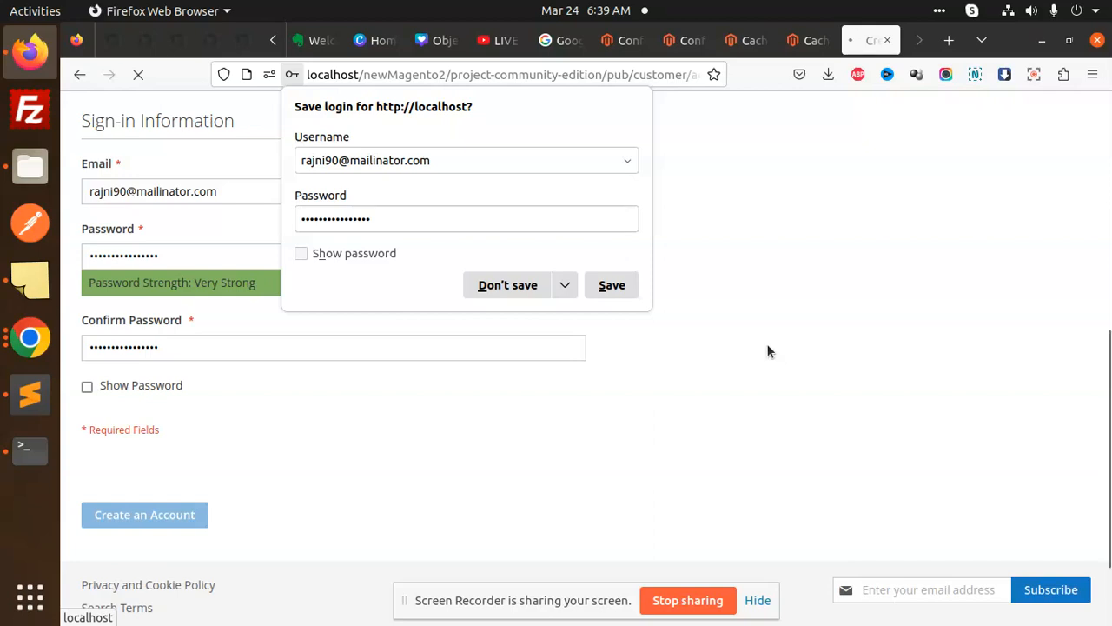
left_click(144, 514)
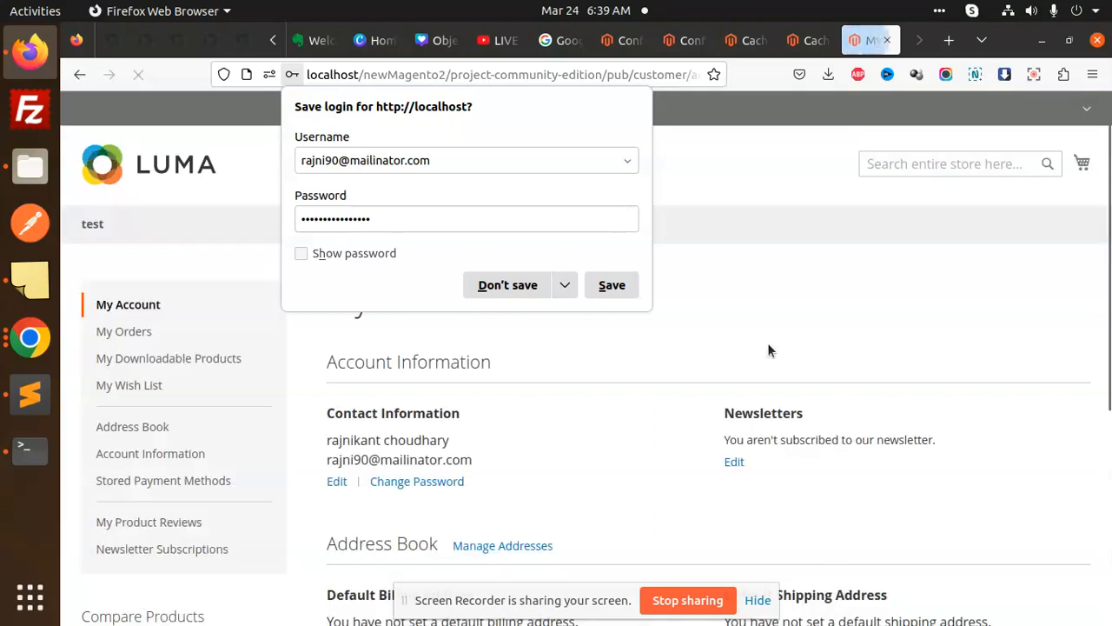
left_click(507, 284)
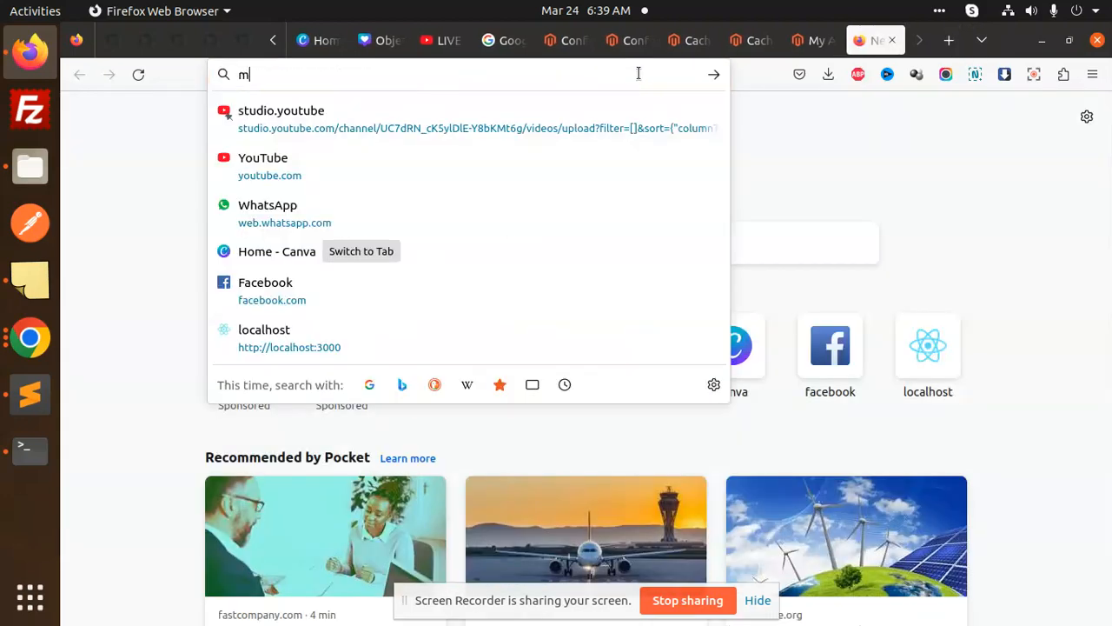
- Search the web for 'mailinator mail' and go to the Mailinator home page
type("aili")
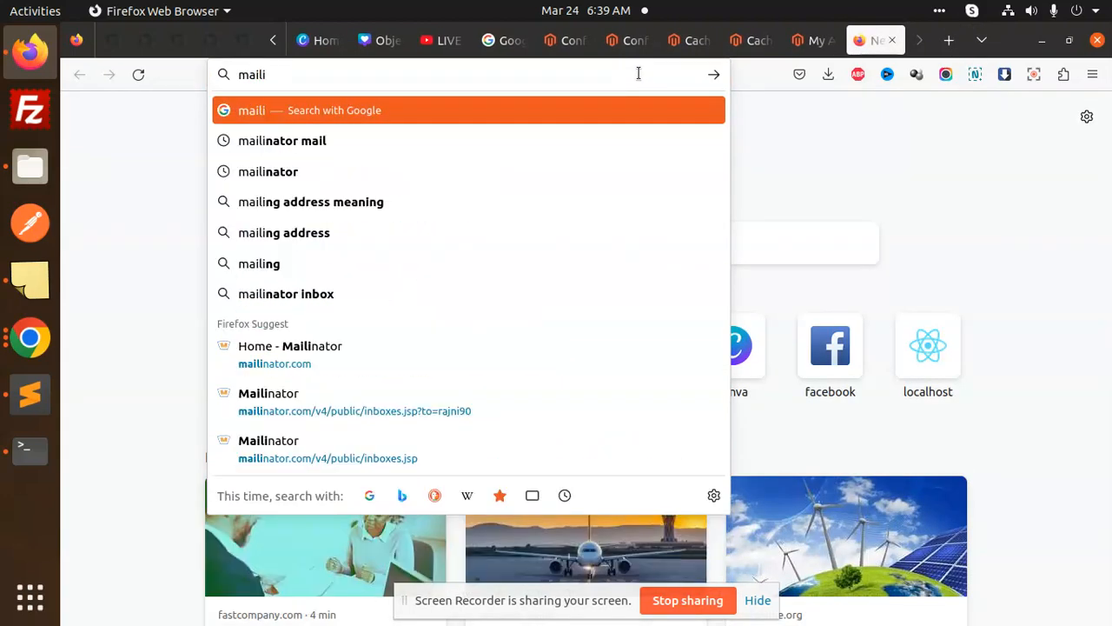
left_click(281, 140)
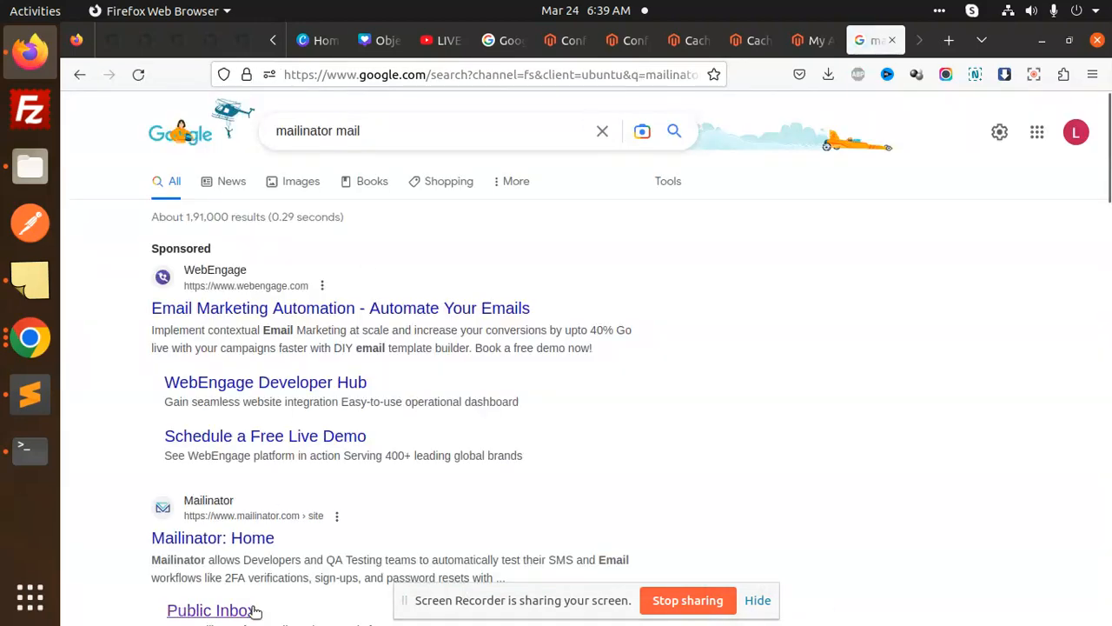
left_click(212, 610)
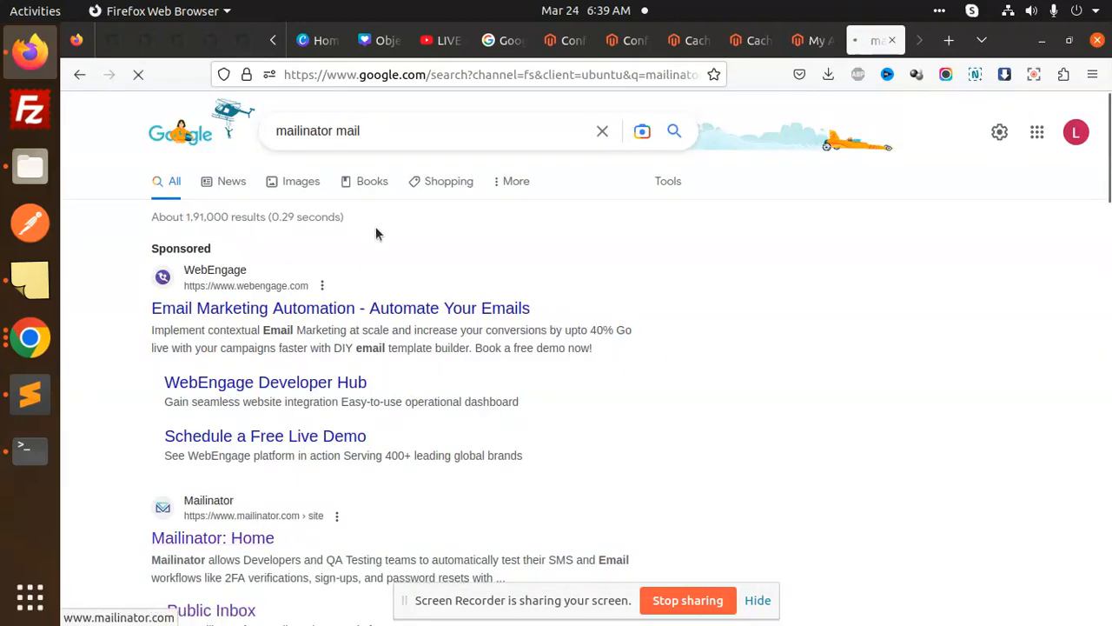
- Open the rajni90 public inbox and read the 'Welcome to Main Website Store' email
left_click(212, 537)
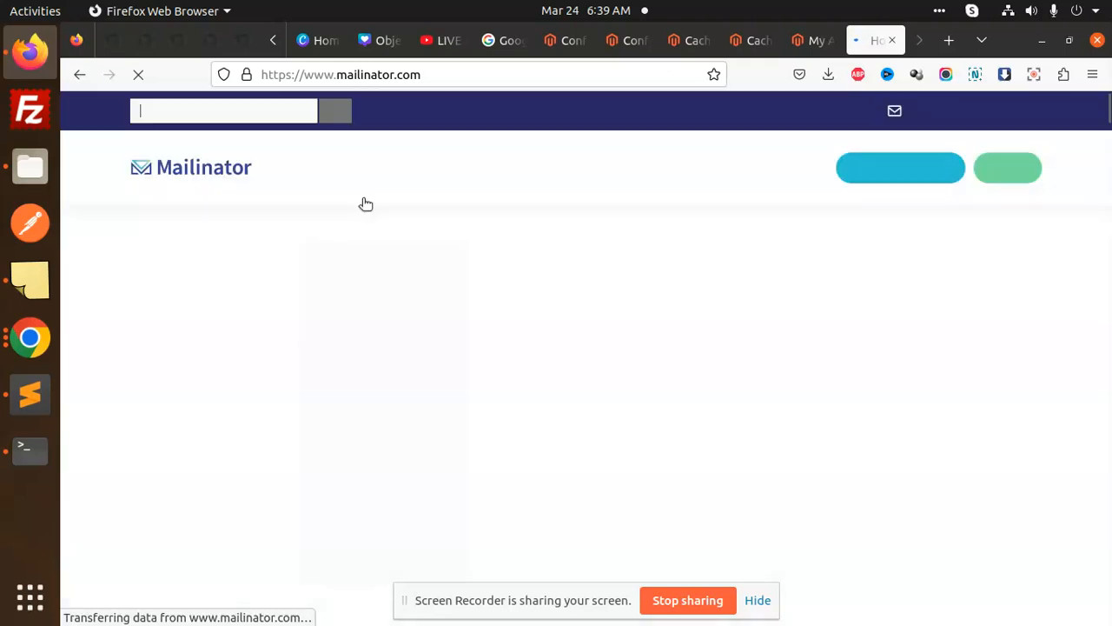
type("ro")
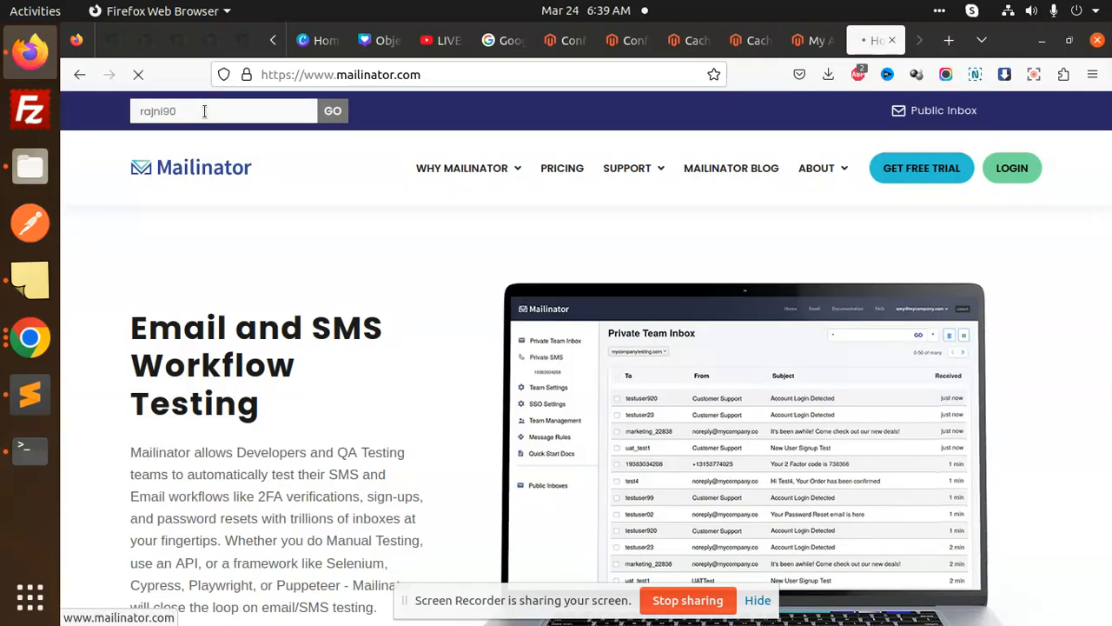
left_click(332, 110)
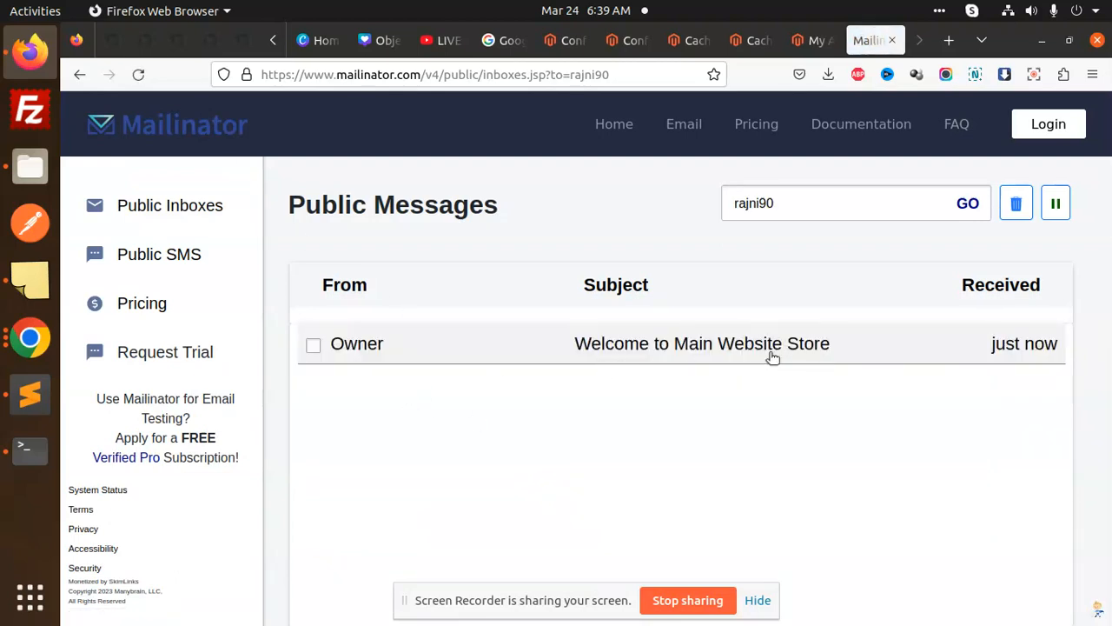
left_click(702, 343)
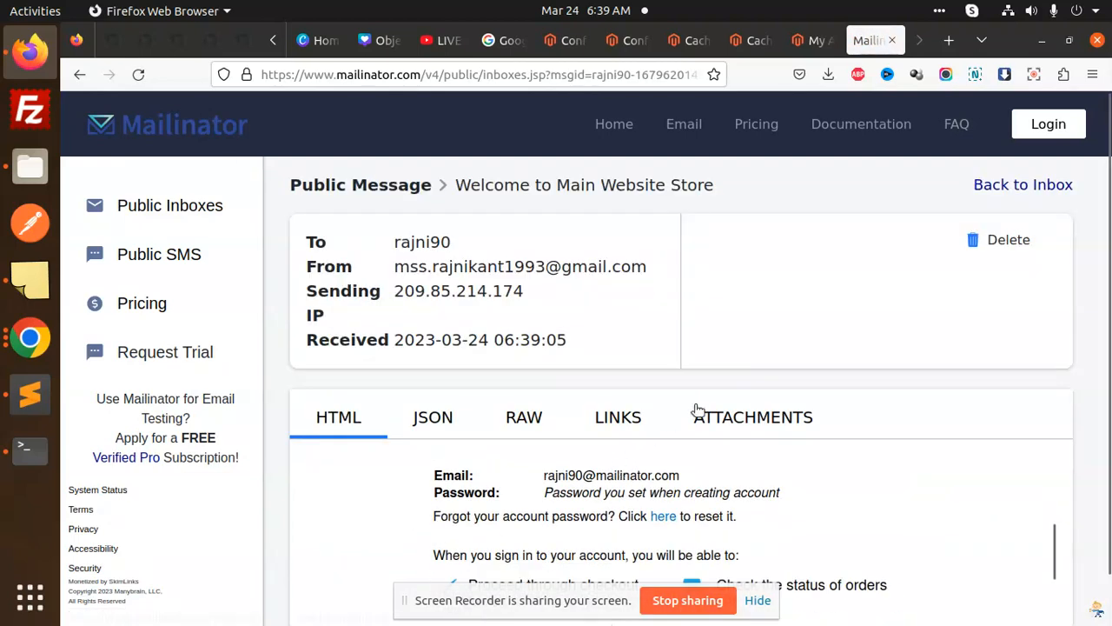